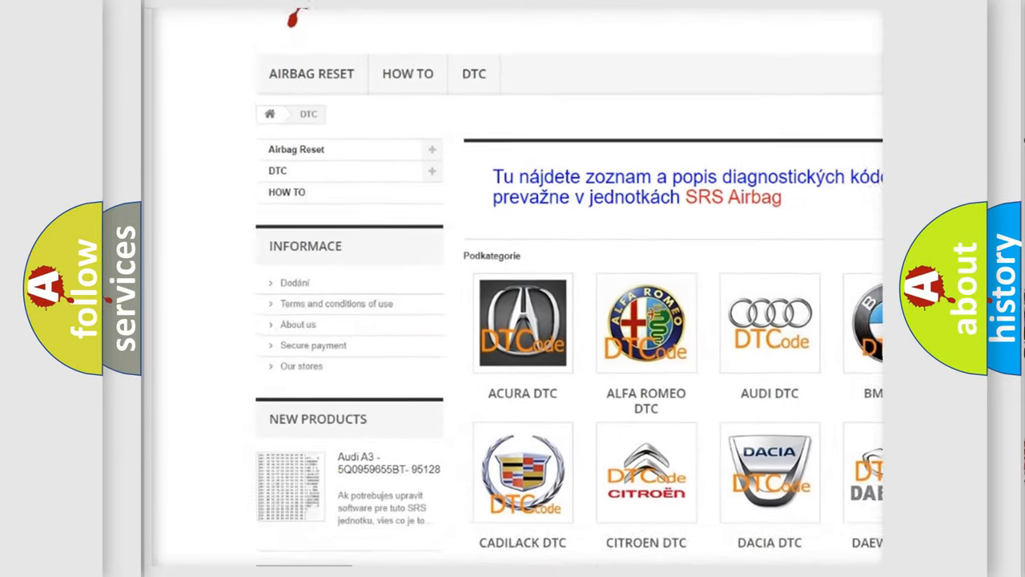
Step: Scroll past the car-make categories to the long list of B-series trouble codes
scroll(down, 3)
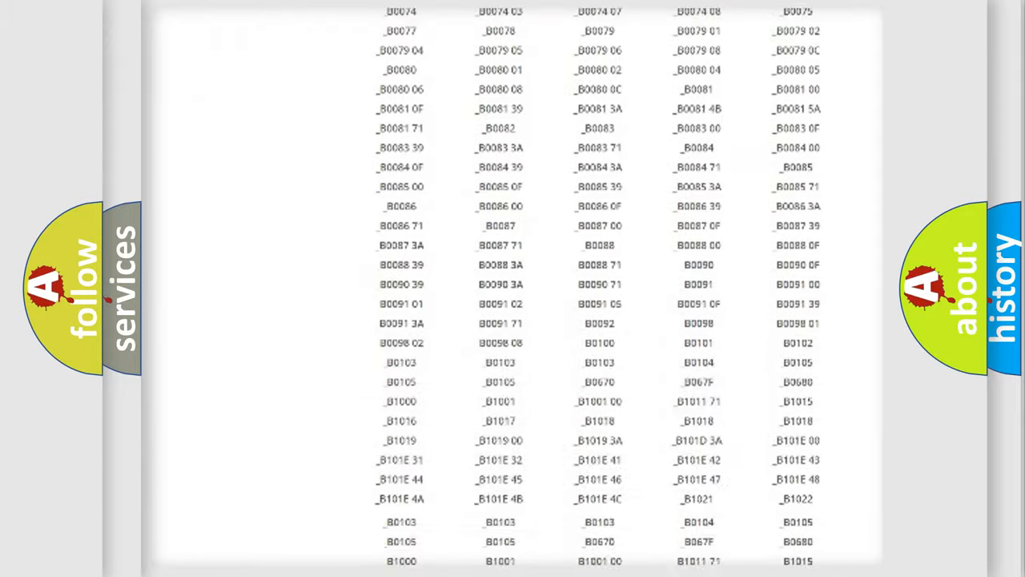
scroll(down, 3)
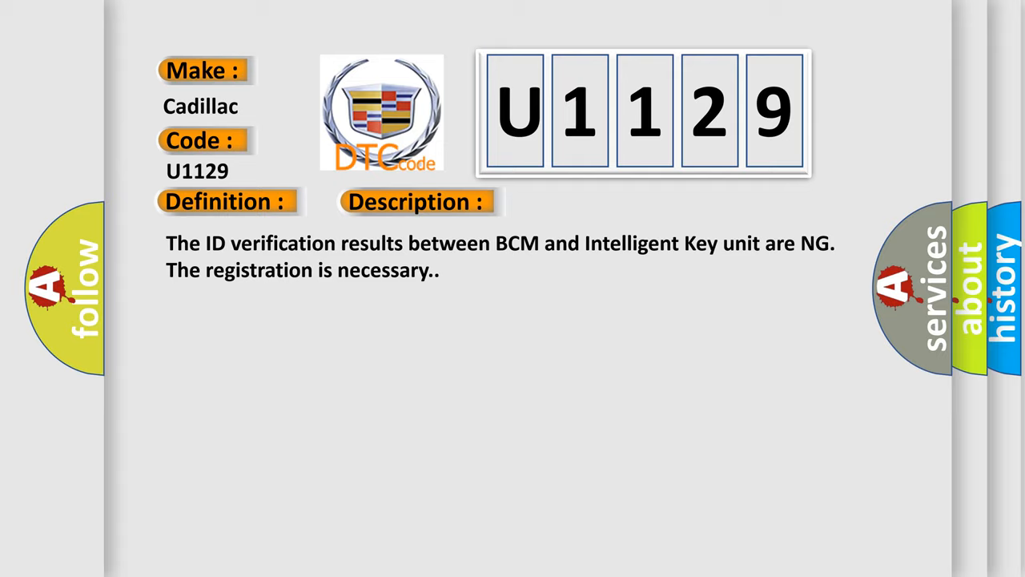
Step: Advance to the Cause slide listing the BCM and Intelligent Key unit
click(588, 201)
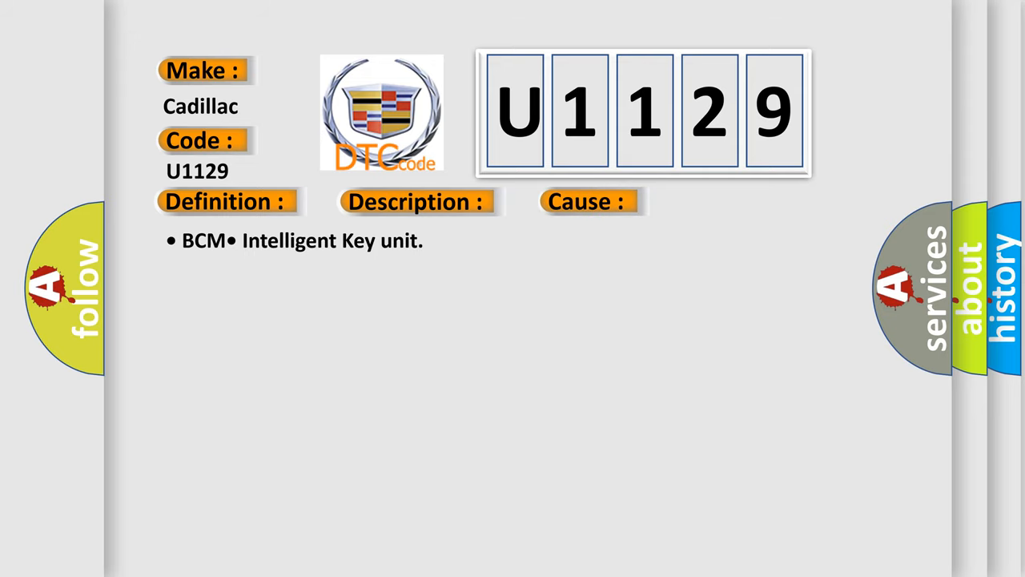